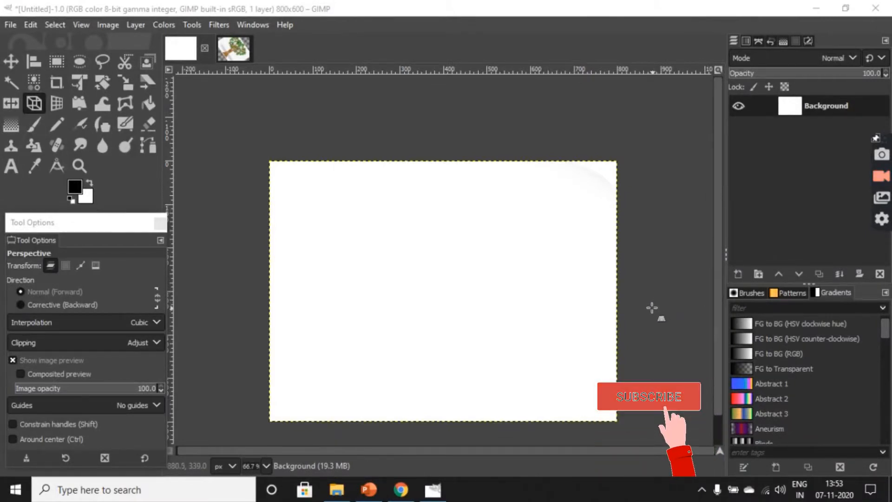
Step: Draw a tall rectangular selection down the centre of the canvas, top edge to bottom
click(649, 397)
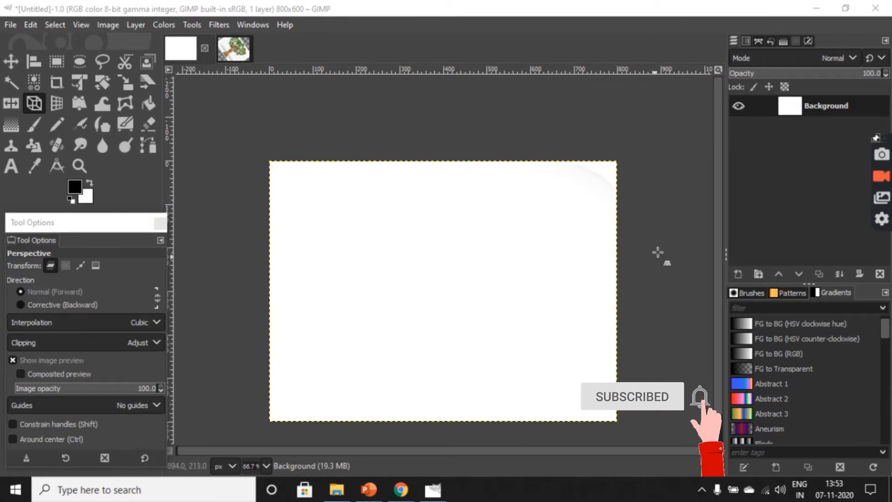
click(56, 61)
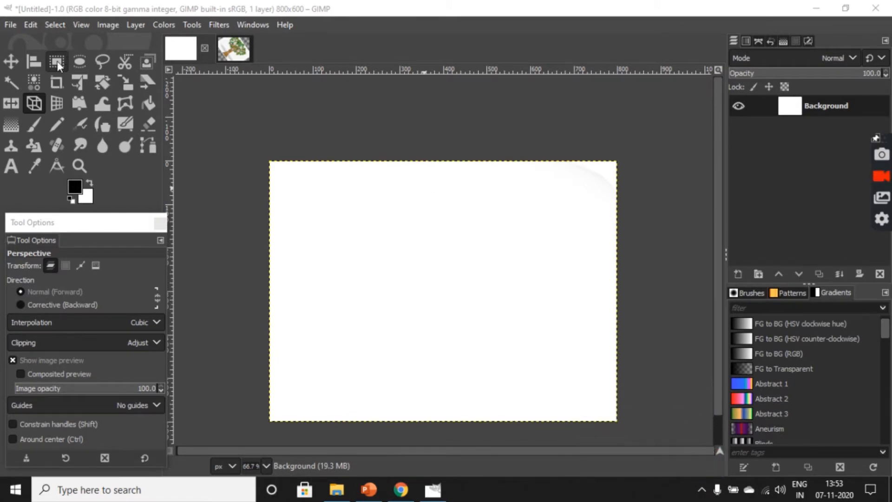
click(56, 61)
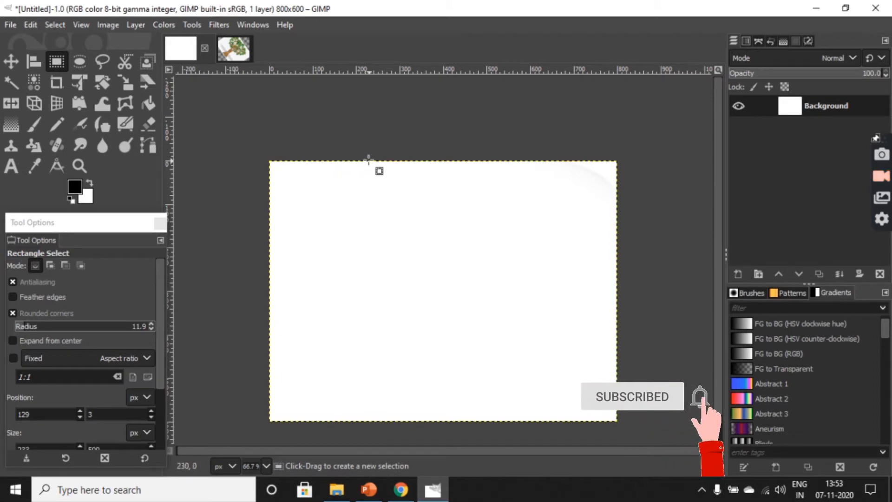
drag(369, 158, 495, 375)
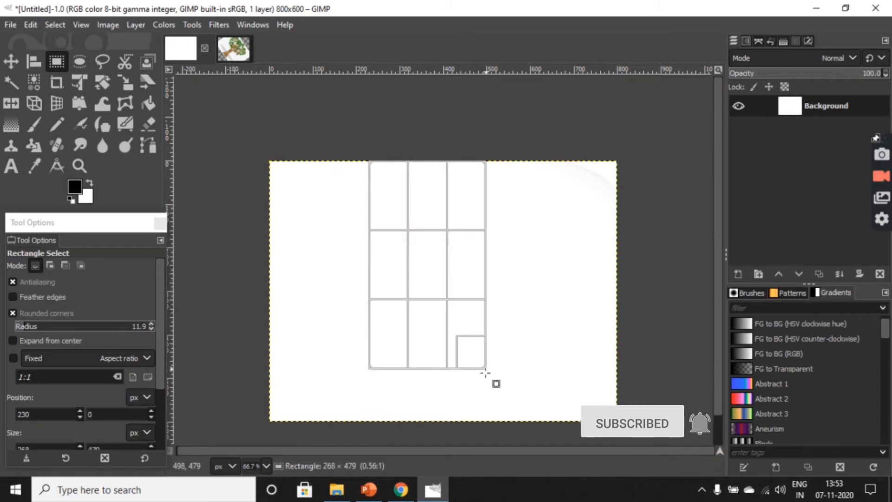
drag(485, 373, 479, 424)
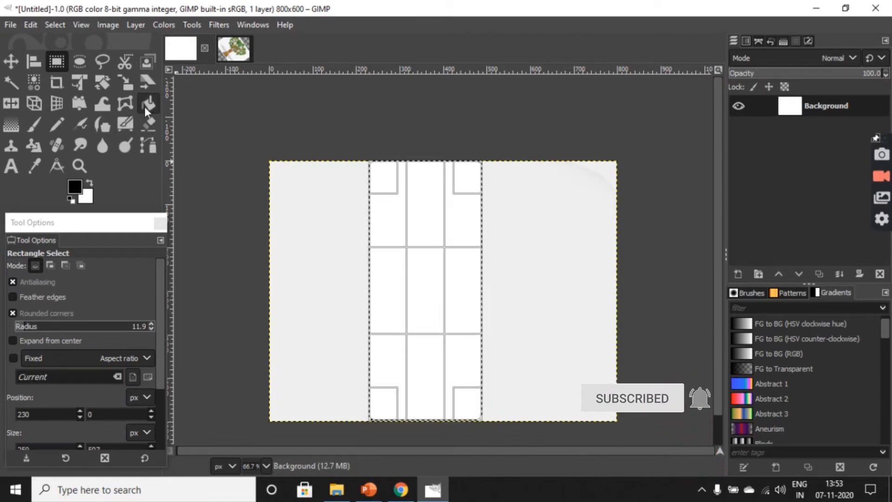
Step: Bucket-fill the selected strip solid black to form the road, then return to Rectangle Select
click(147, 103)
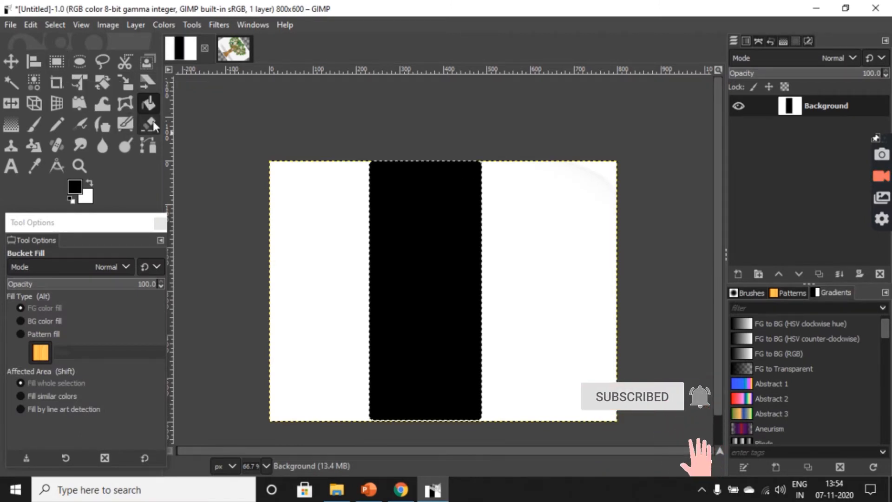
click(147, 125)
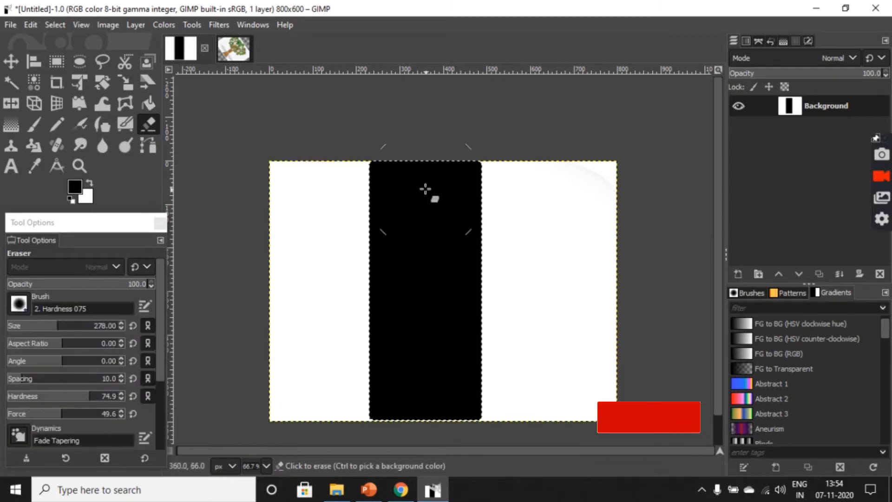
click(55, 62)
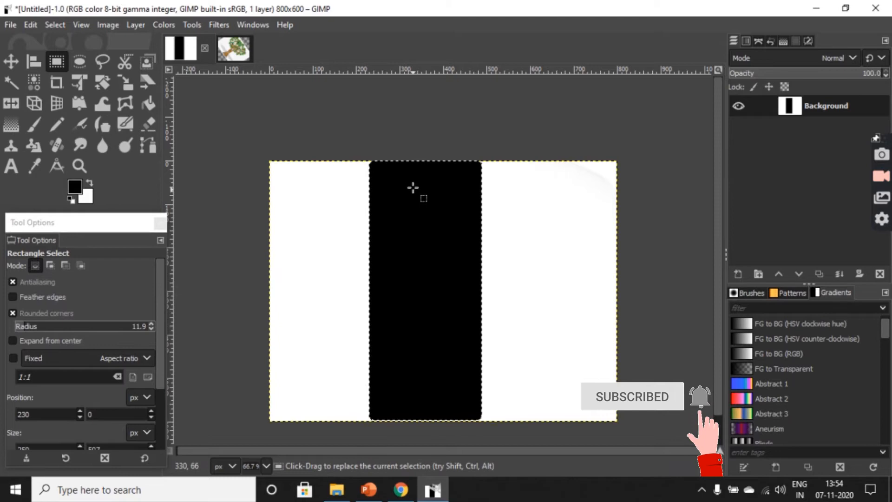
Step: Select narrow rounded rectangles in the road's centre and fill them white as lane dividers
drag(414, 187, 445, 278)
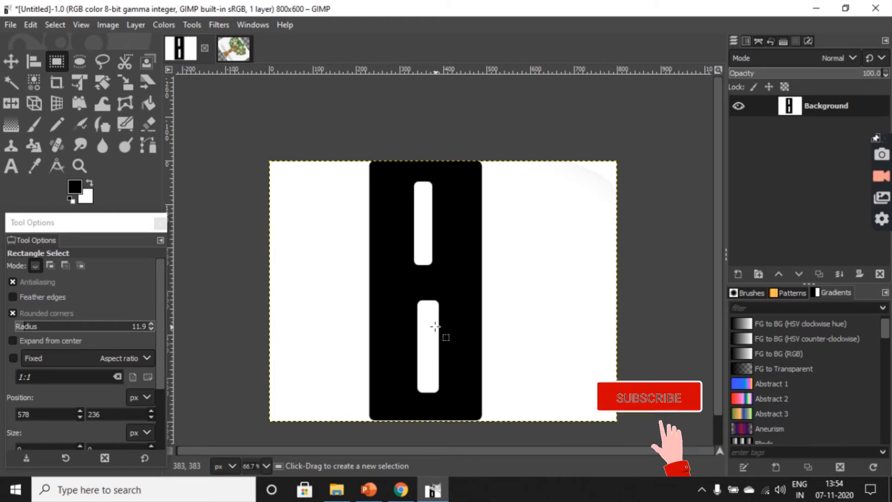
click(649, 397)
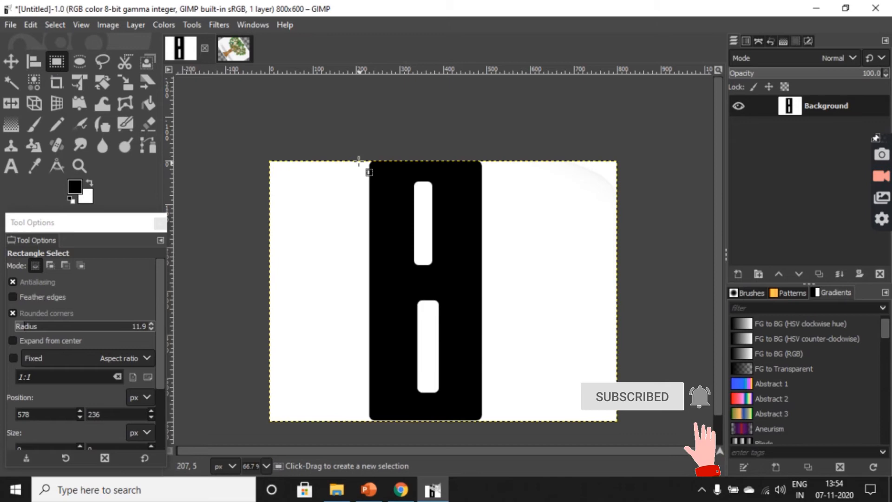
Step: Select a rectangle around the whole black road strip including both lane markings
drag(370, 164, 447, 395)
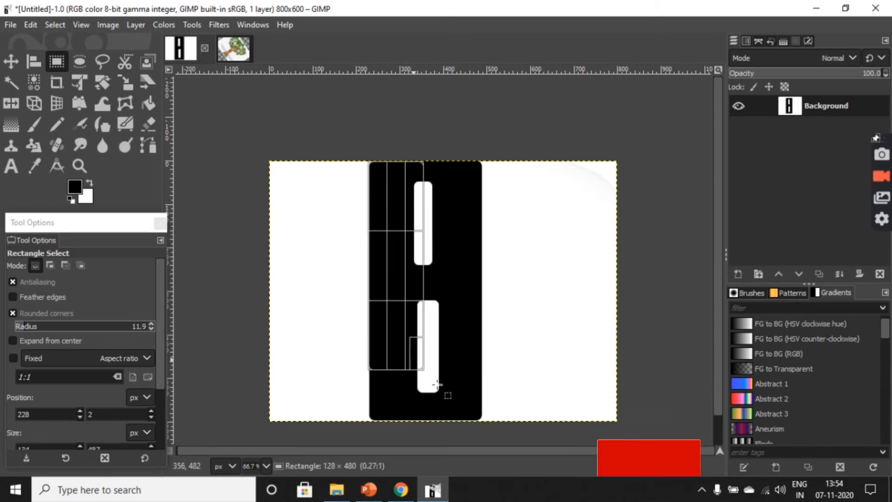
drag(435, 384, 483, 424)
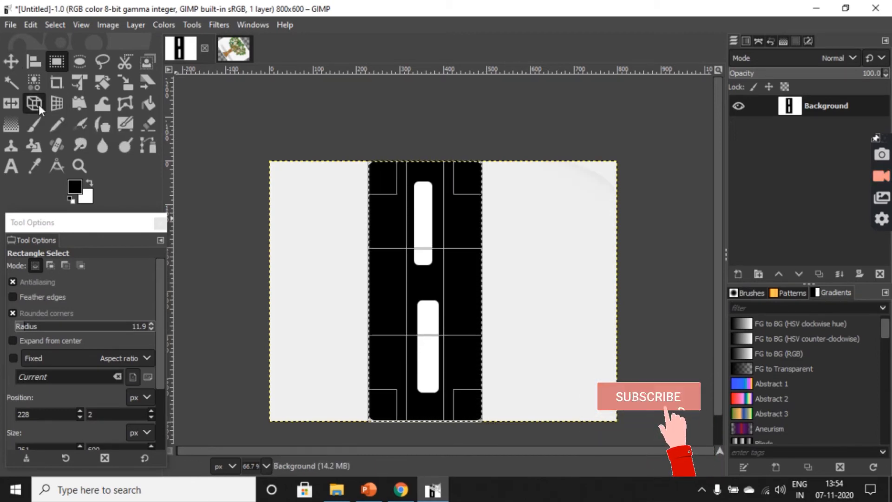
Step: With the Perspective tool, drag the road's top-left and top-right corners inward so it narrows upward
click(33, 104)
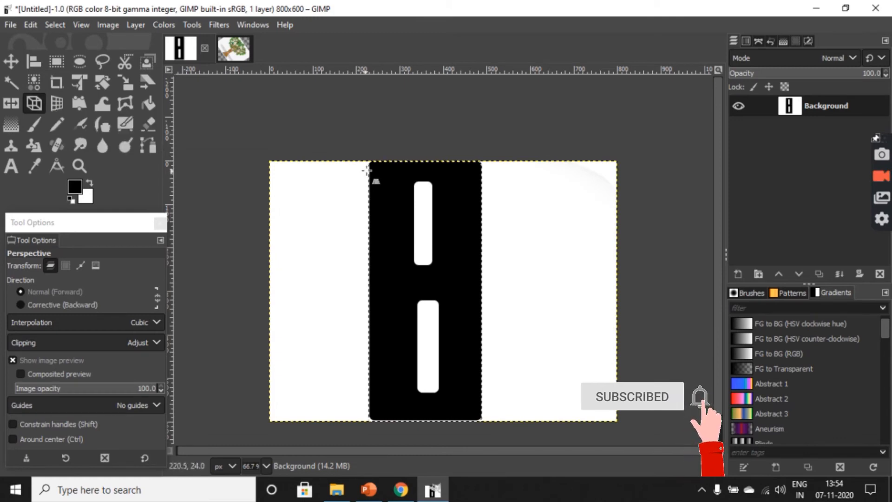
drag(368, 166, 387, 168)
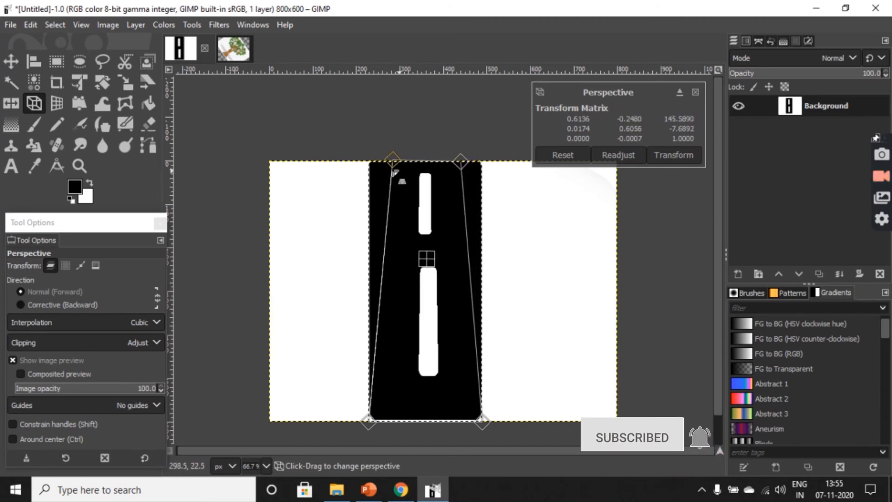
drag(392, 158, 401, 158)
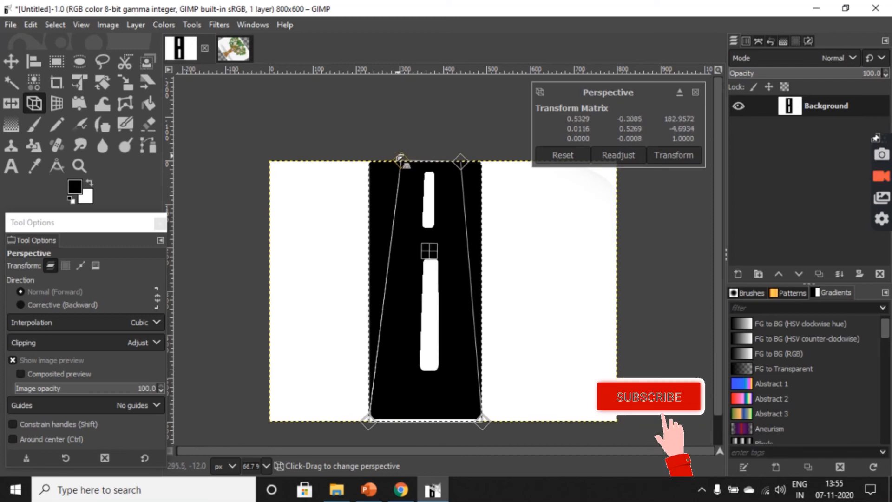
click(649, 396)
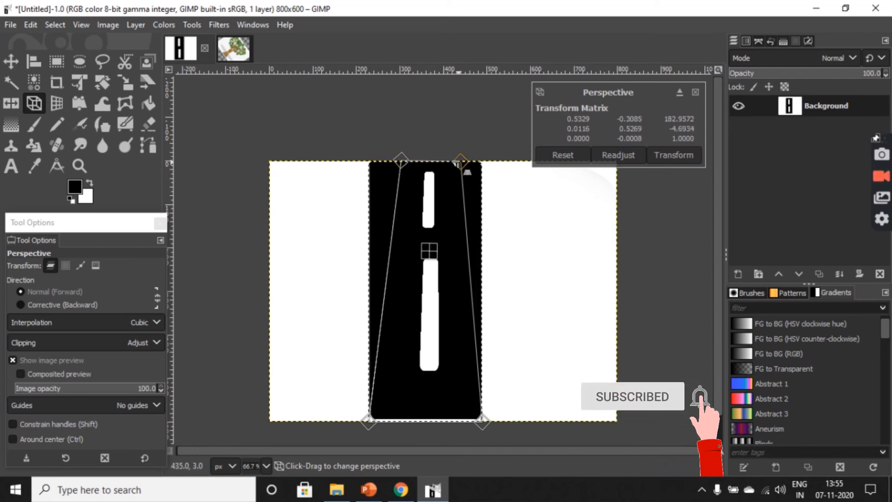
drag(461, 160, 453, 160)
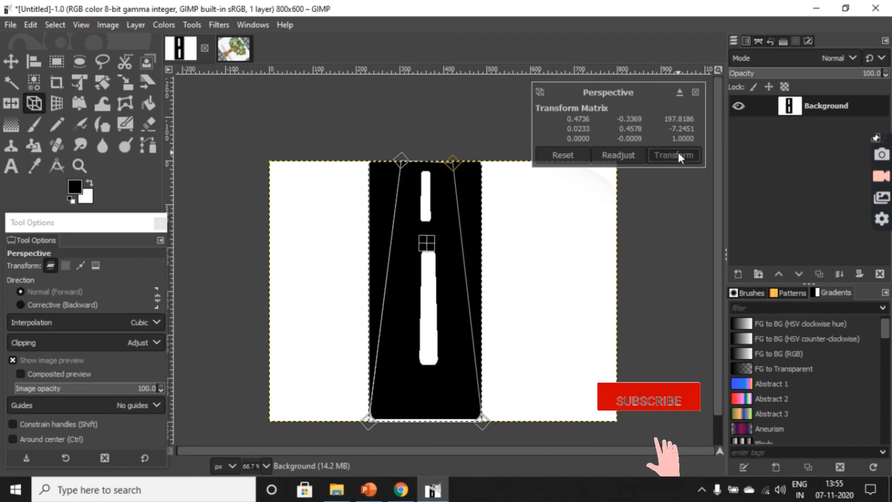
Step: Commit the Perspective transform so the tapered road becomes a floating layer
click(672, 155)
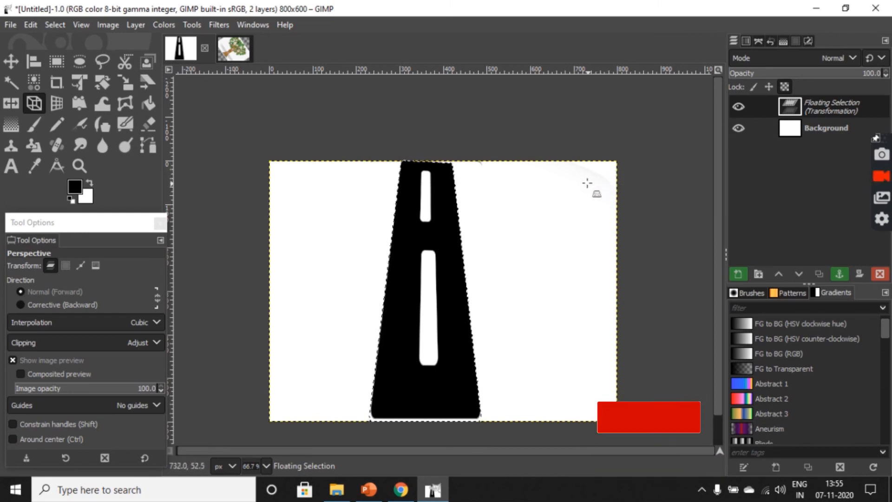
click(647, 416)
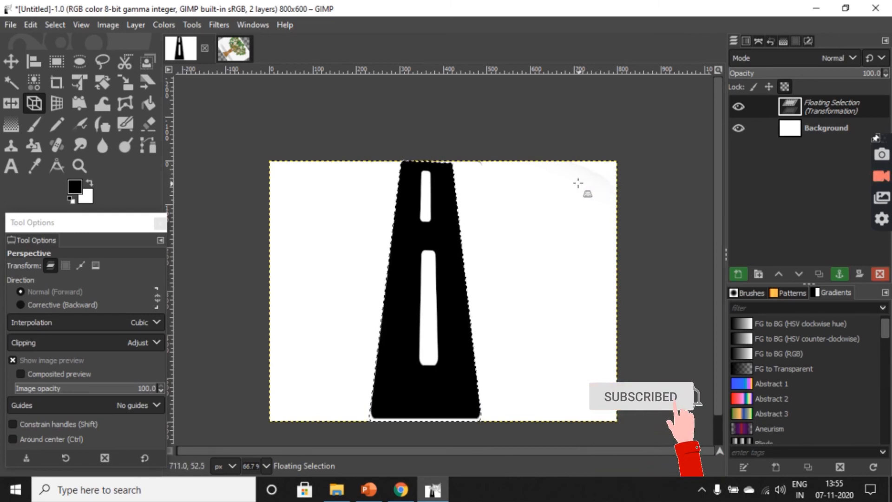